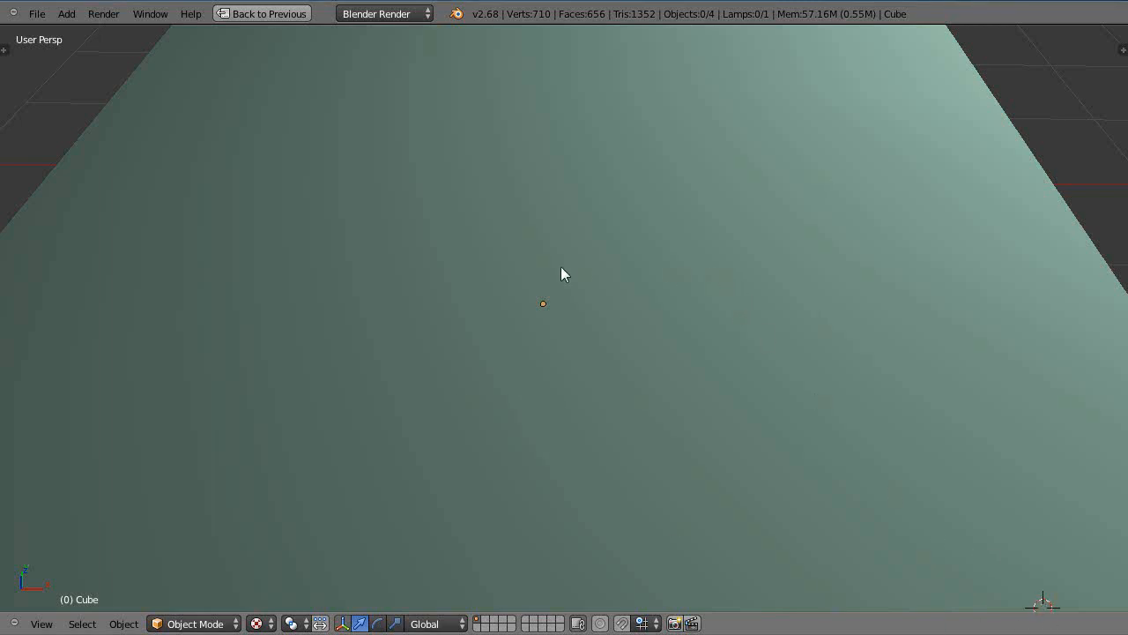
mouse_move(971, 321)
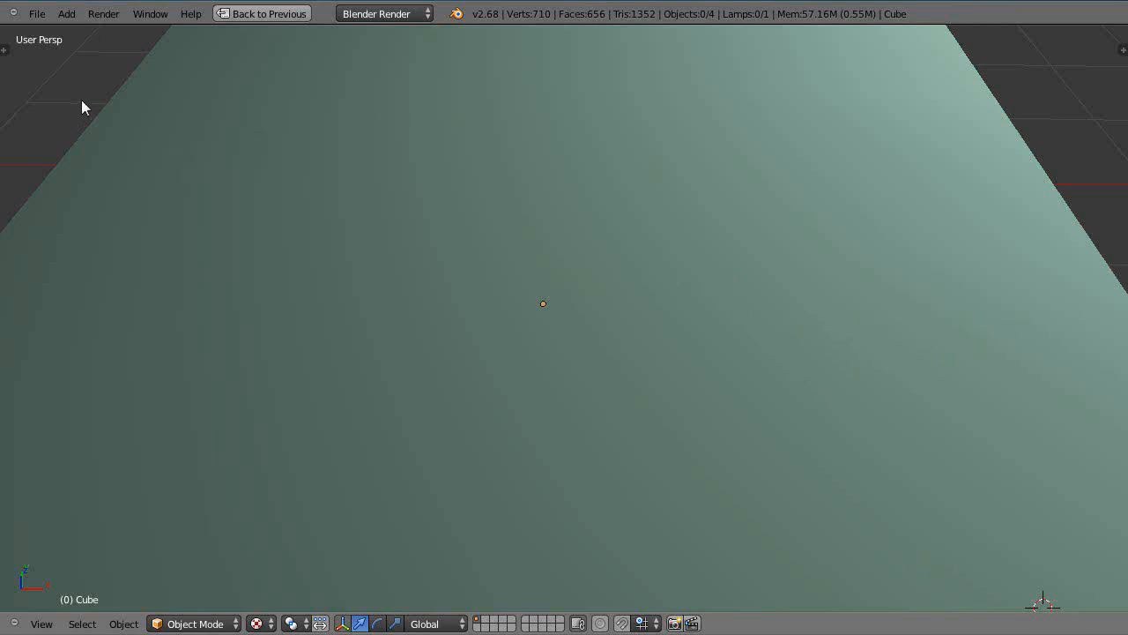
mouse_move(674, 123)
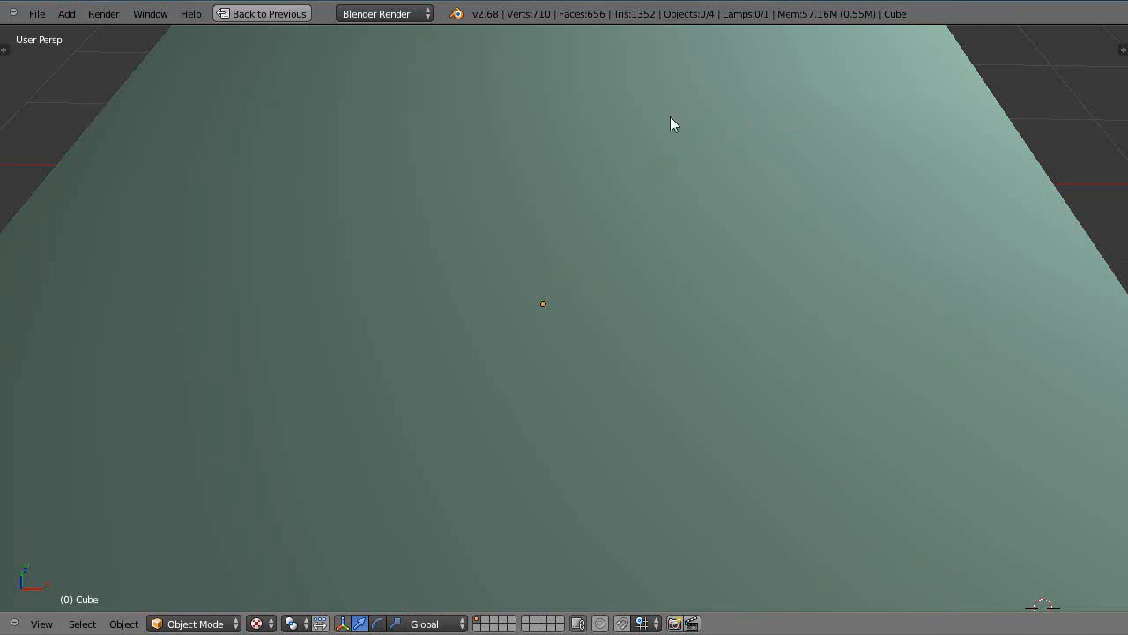